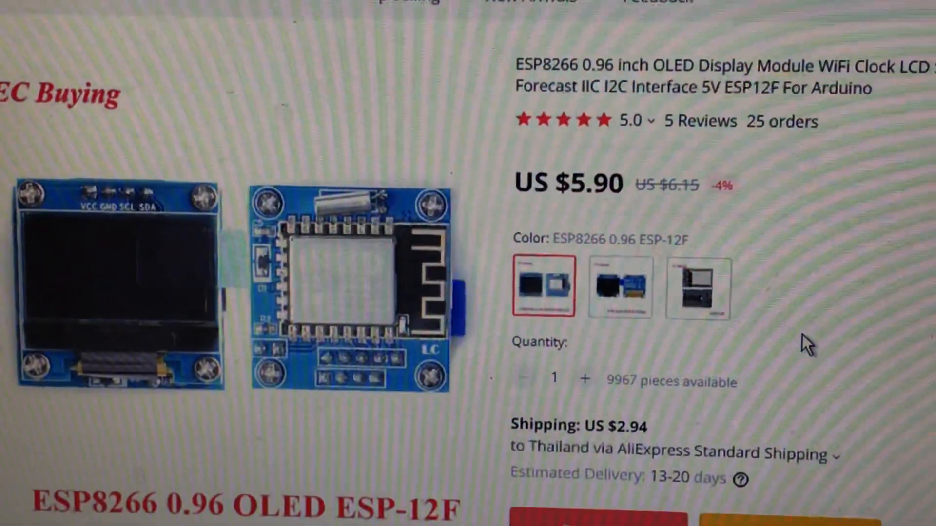
scroll("up", 3)
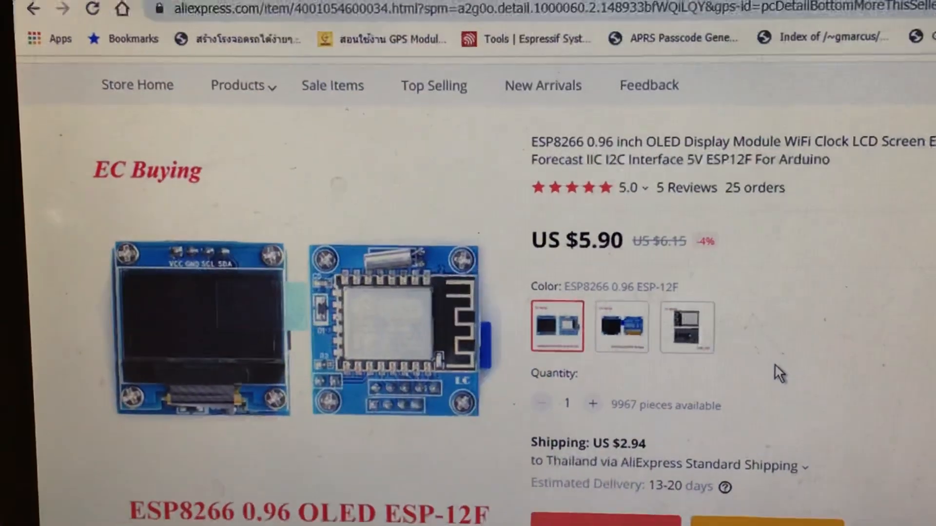
scroll("down", 3)
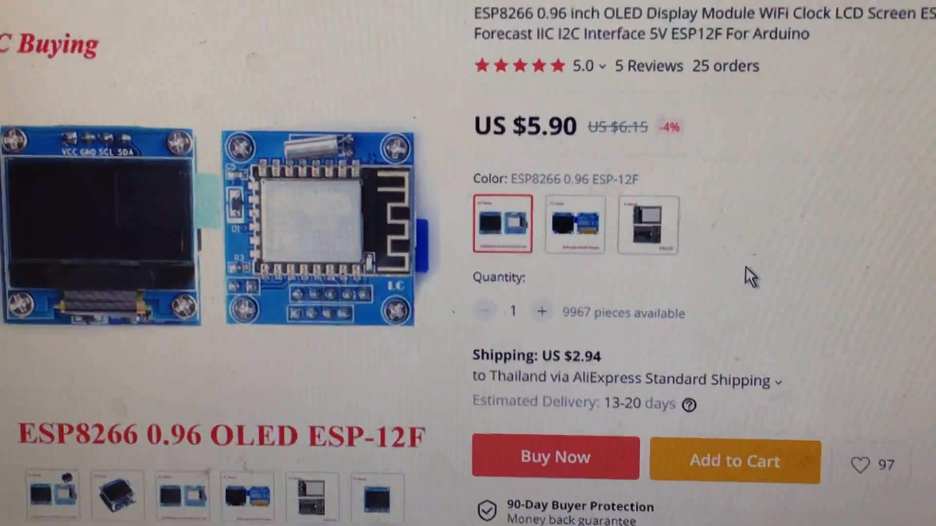
scroll("up", 3)
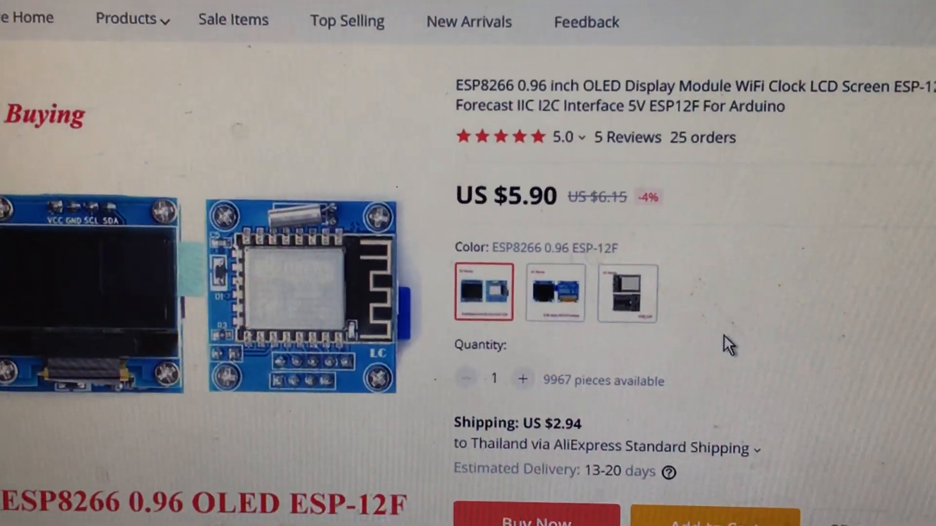